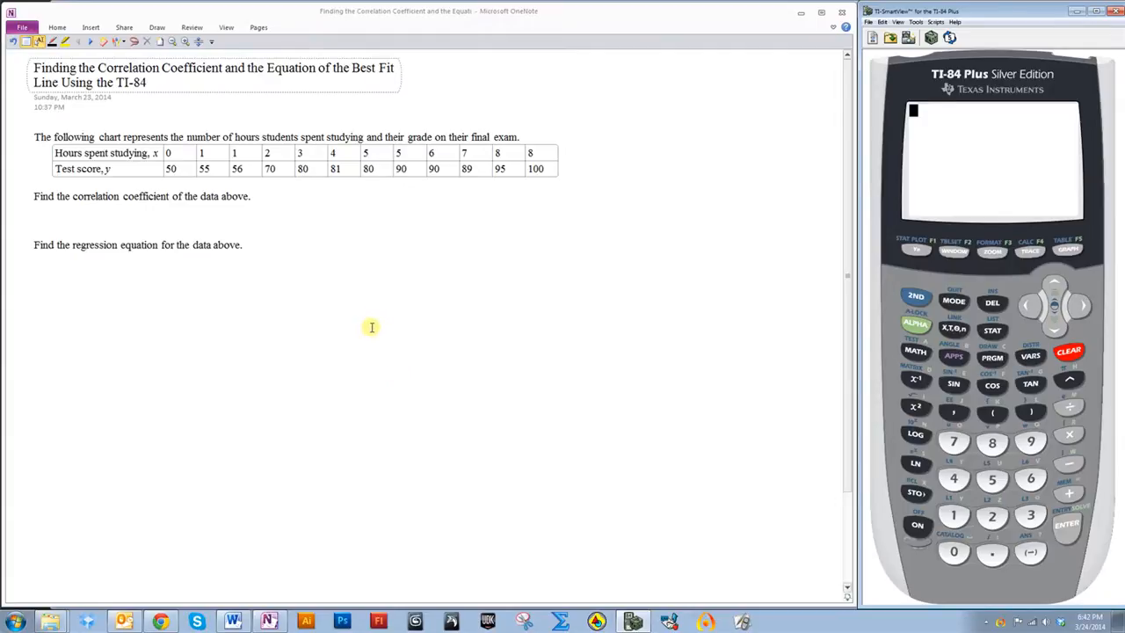
mouse_move(458, 356)
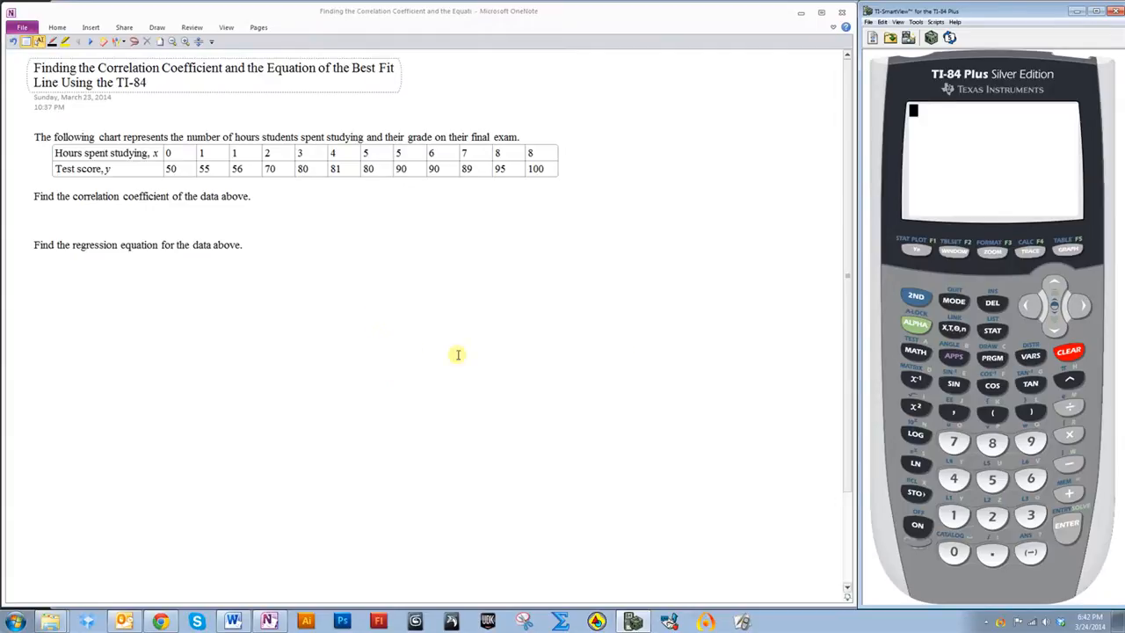
mouse_move(935, 161)
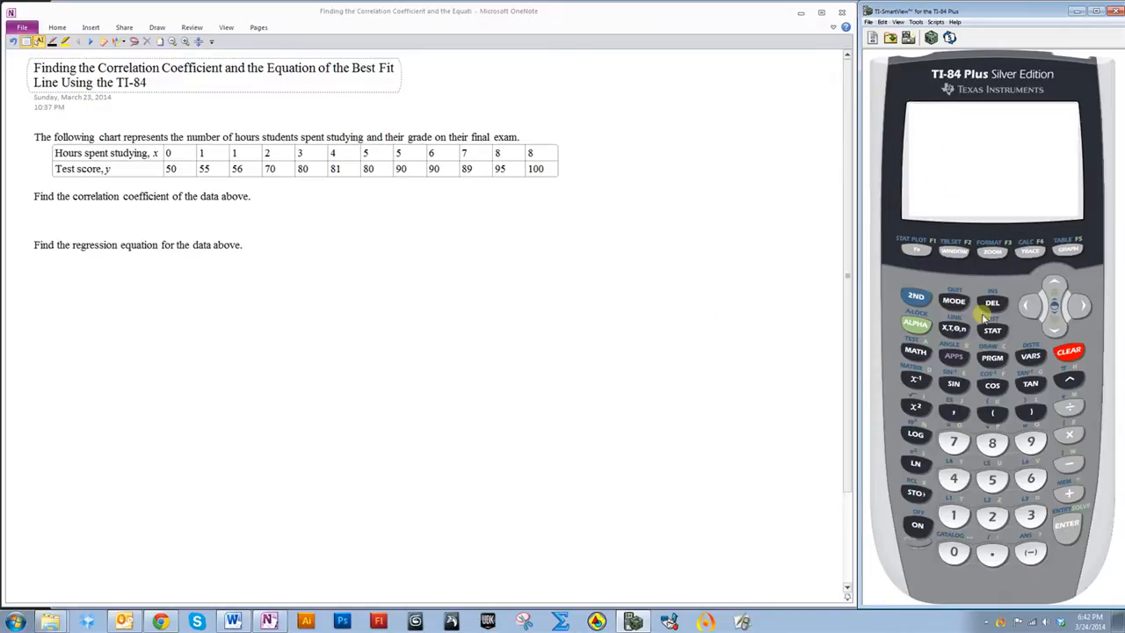
Run DiagnosticOn from the catalog so r is reported, then clear the home screen
click(916, 295)
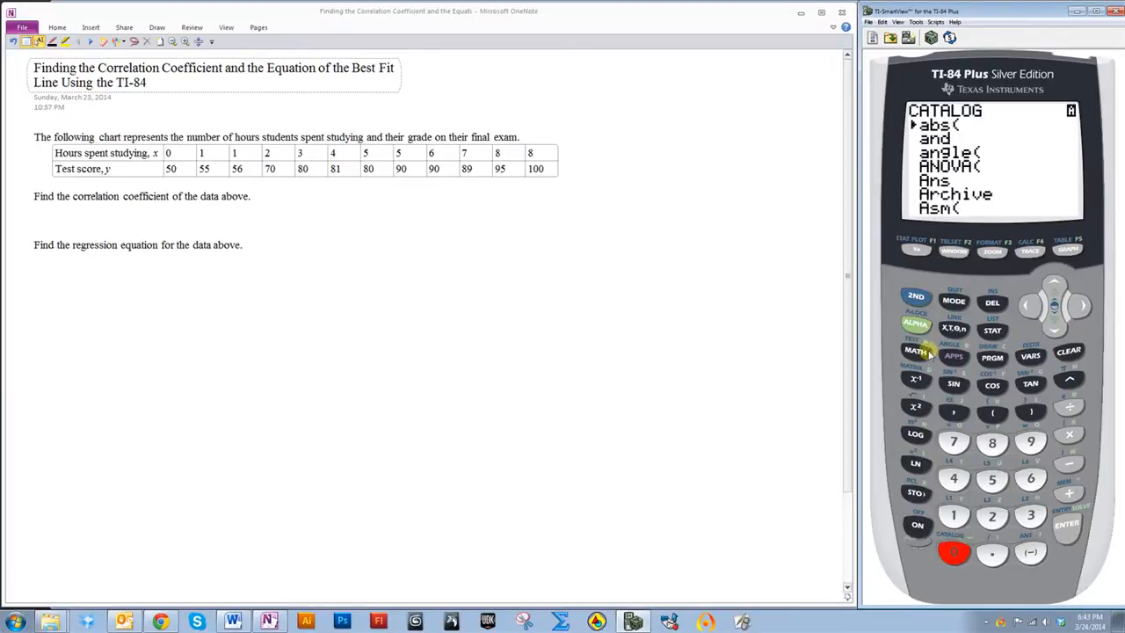
mouse_move(923, 401)
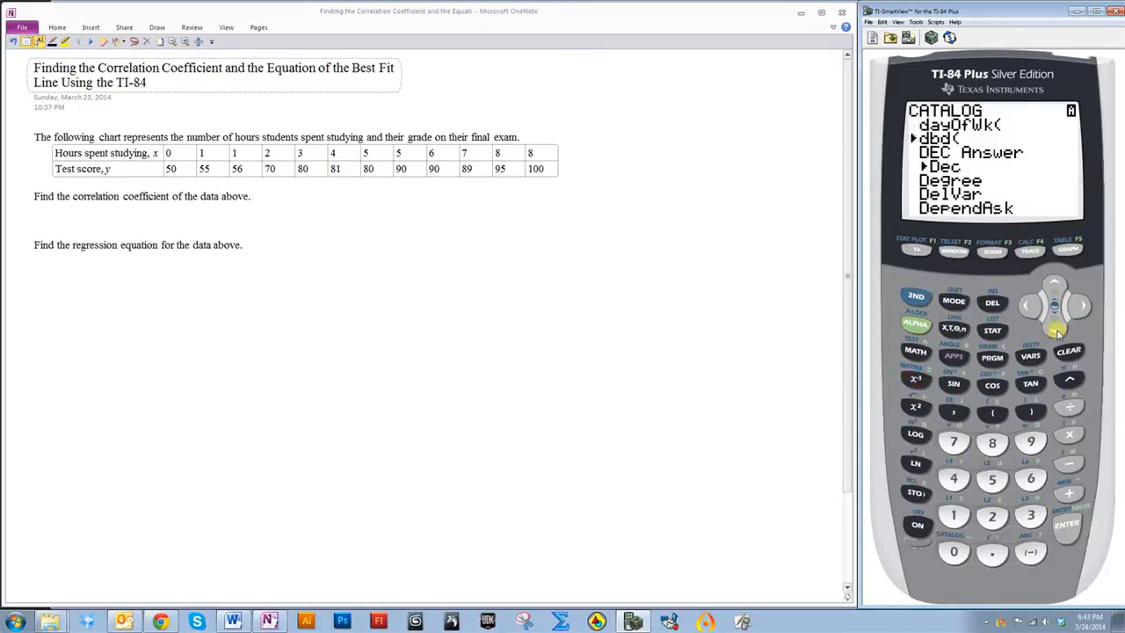
click(1055, 313)
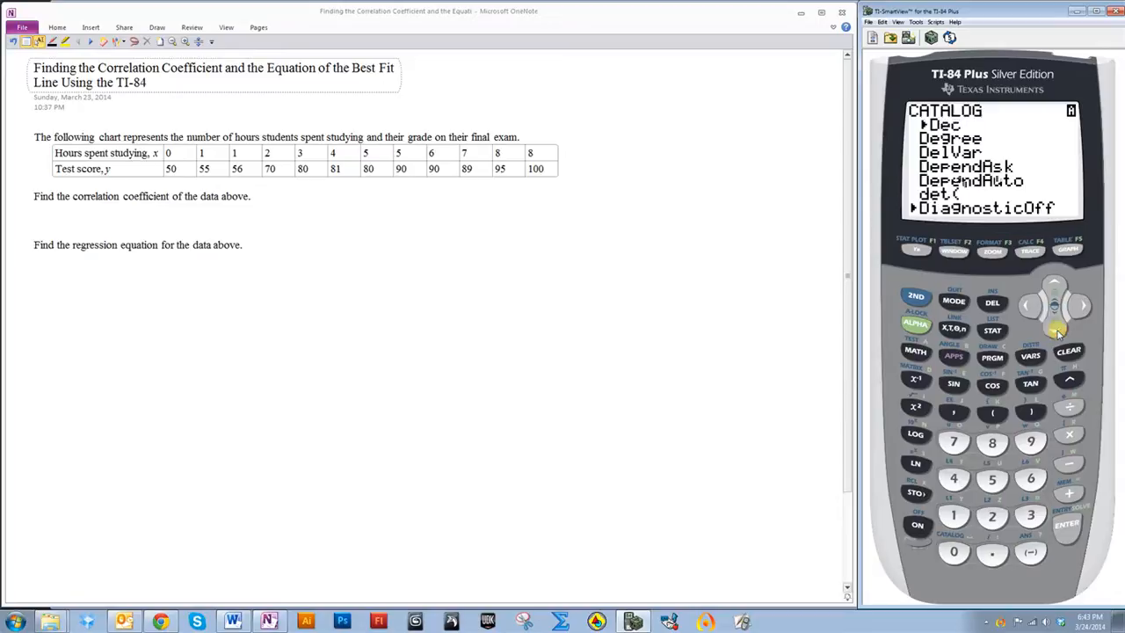
click(1055, 313)
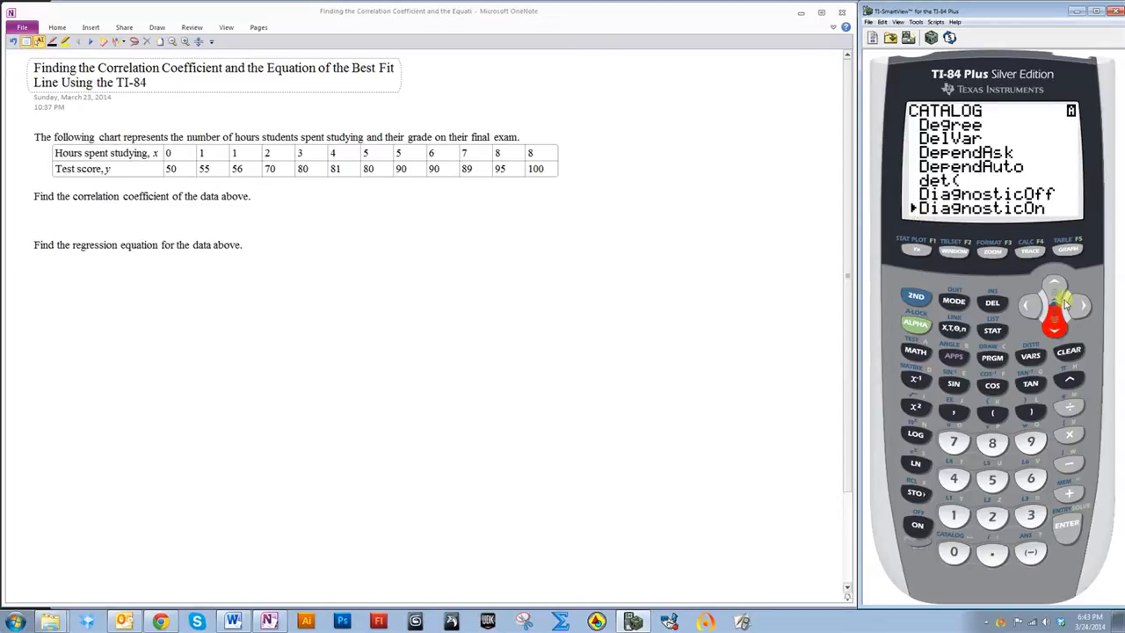
click(1066, 524)
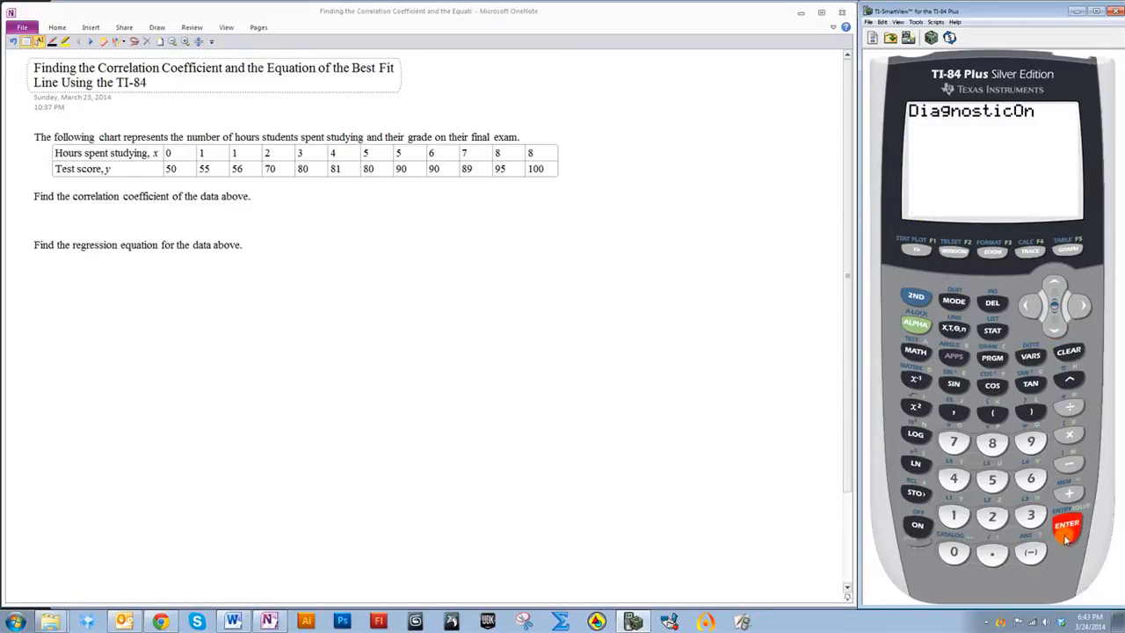
click(1066, 524)
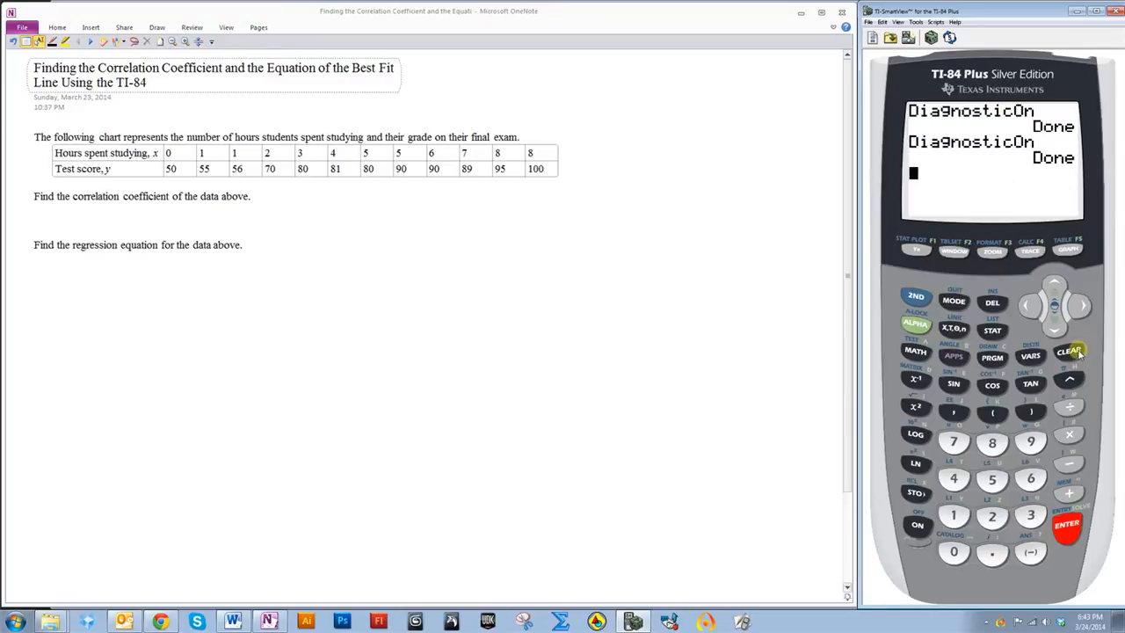
click(1069, 351)
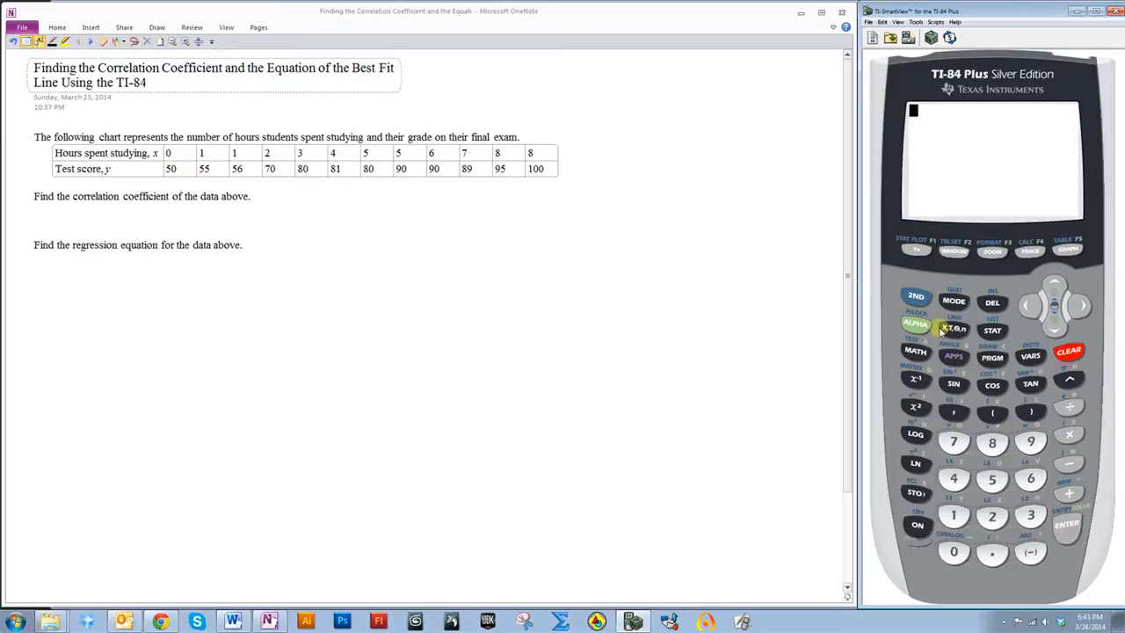
View the list editor with hours in L1 and test scores in L2
click(992, 330)
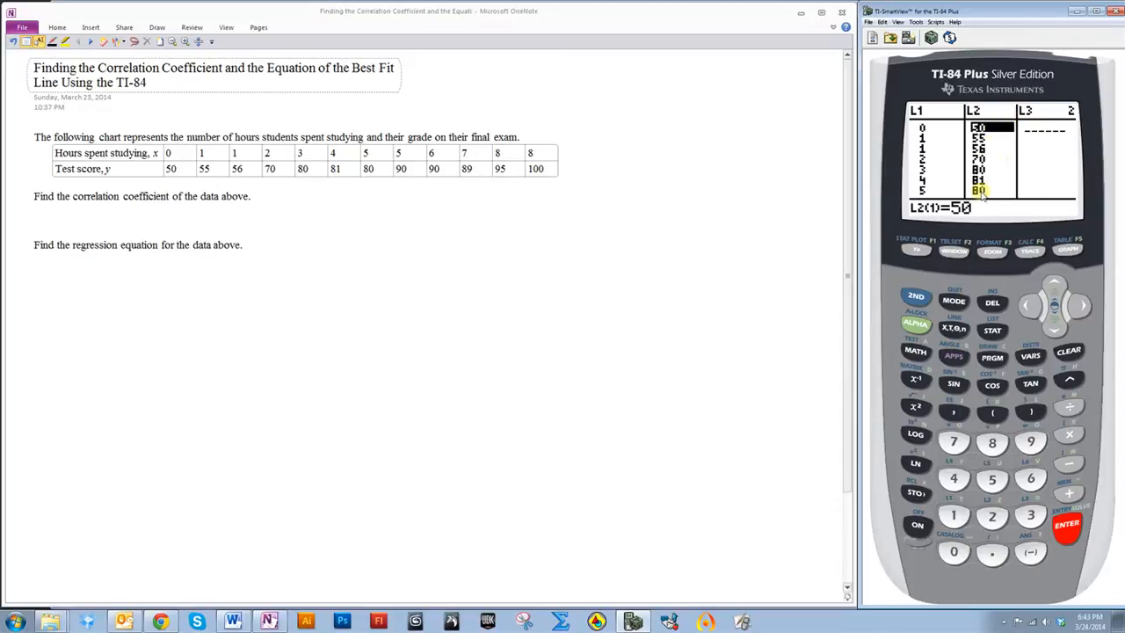
mouse_move(932, 261)
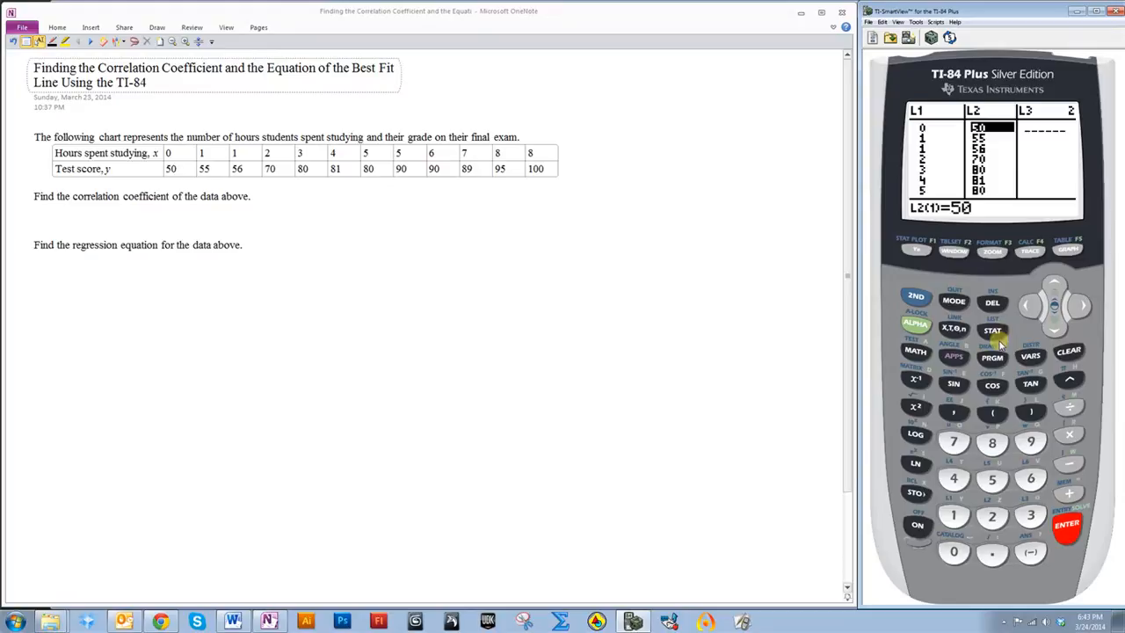
Run LinReg(ax+b) on L1, L2, giving a≈5.696, b≈54.265, r≈.9531
click(992, 331)
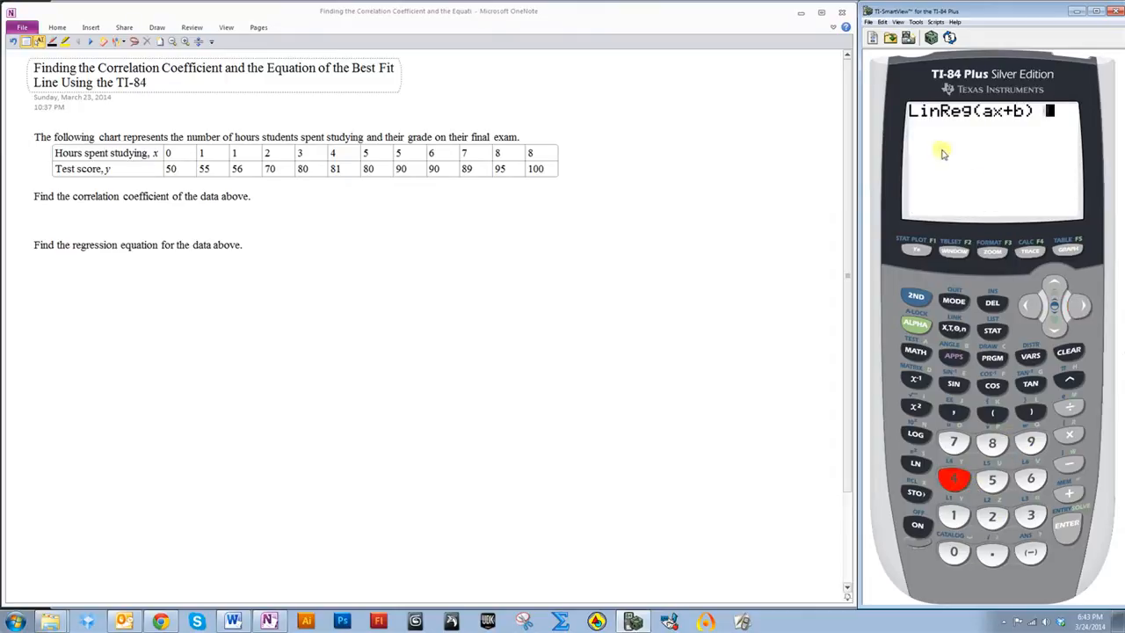
mouse_move(906, 149)
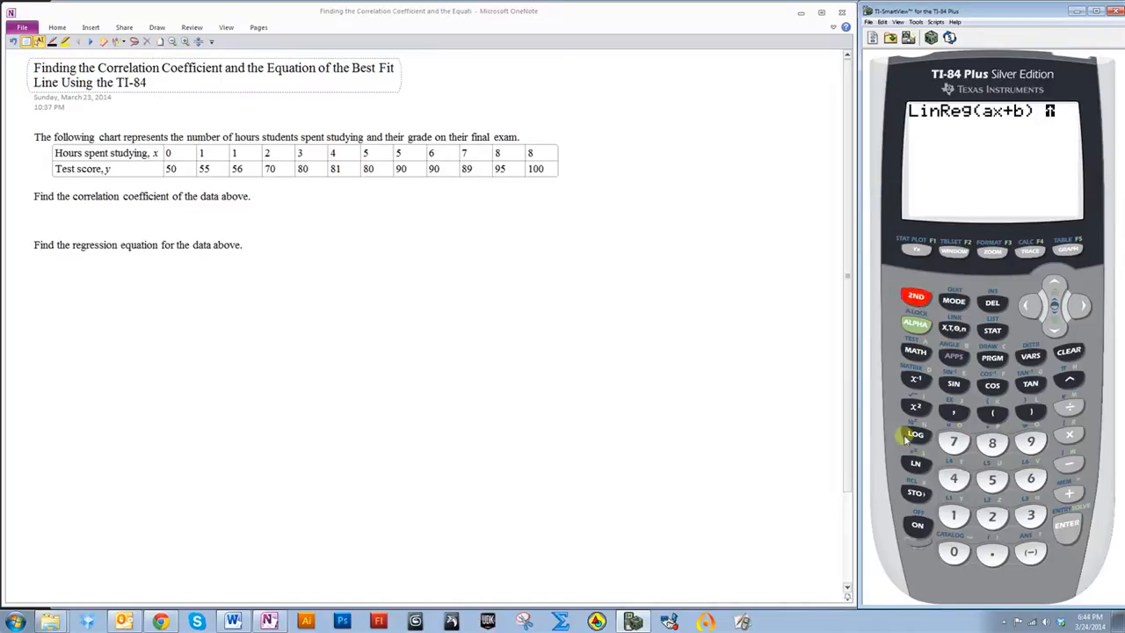
click(953, 515)
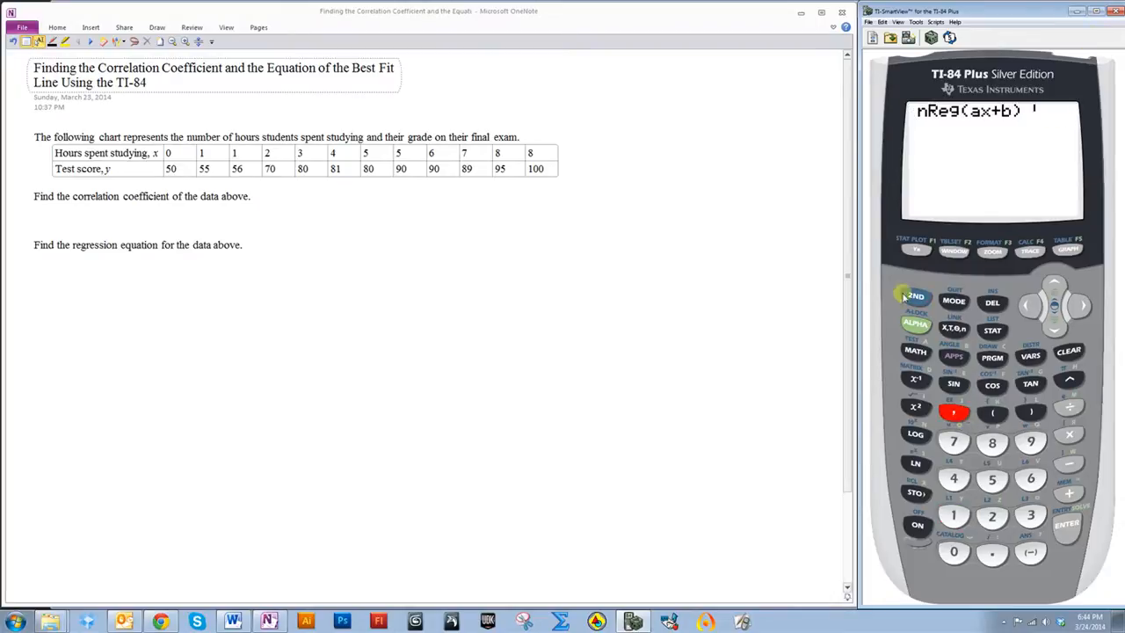
click(992, 516)
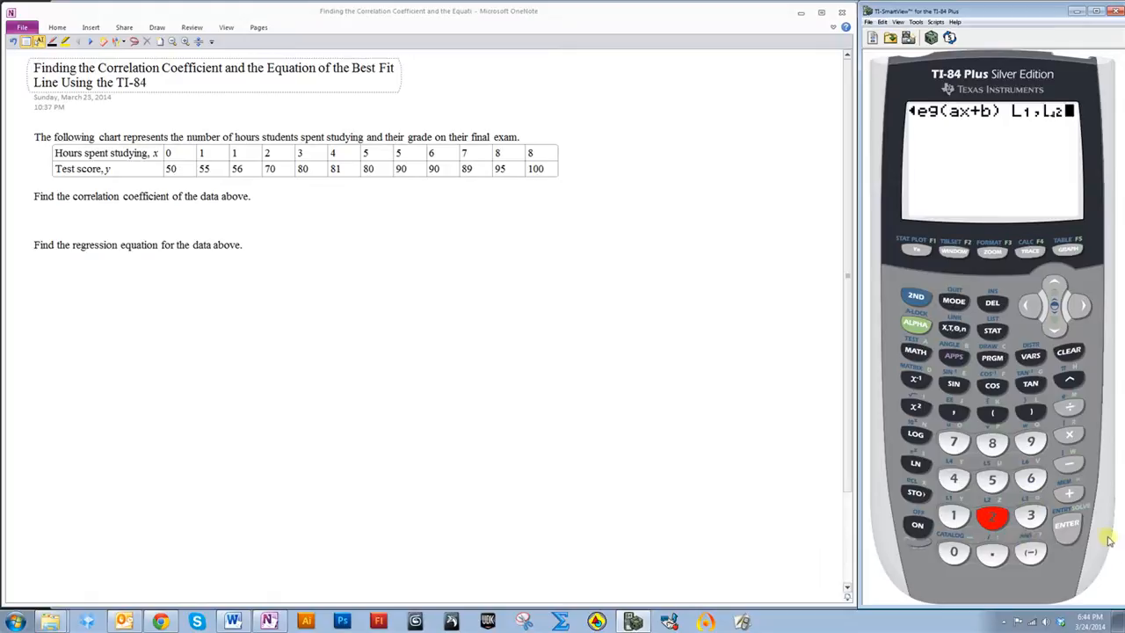
click(1065, 524)
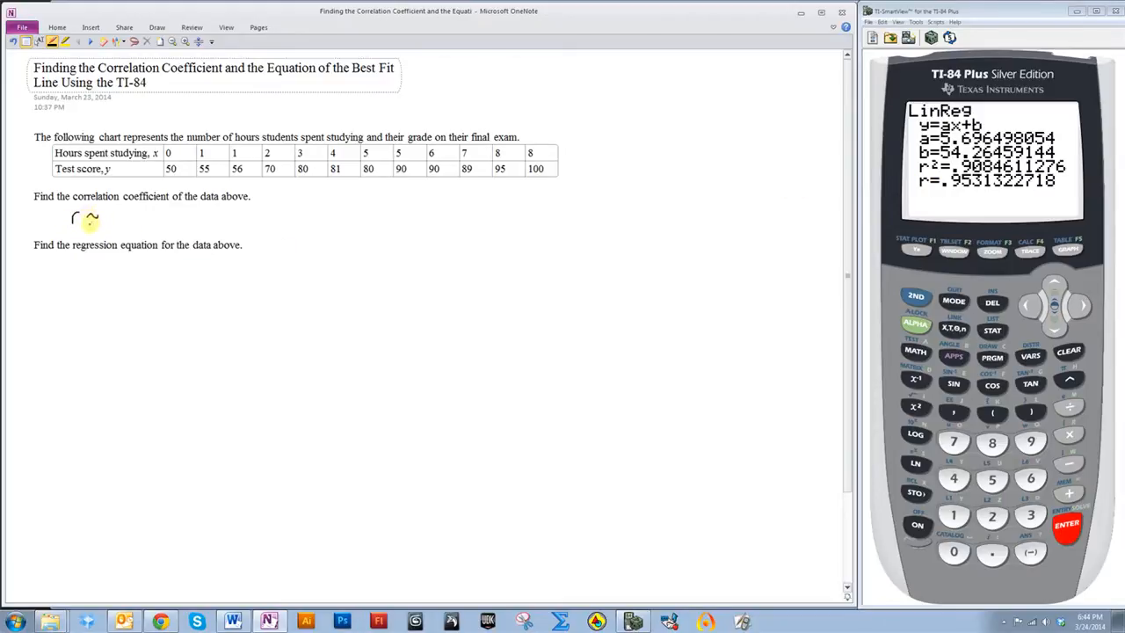
Handwrite r ≈ .9 under the correlation coefficient question
text(≈ .953)
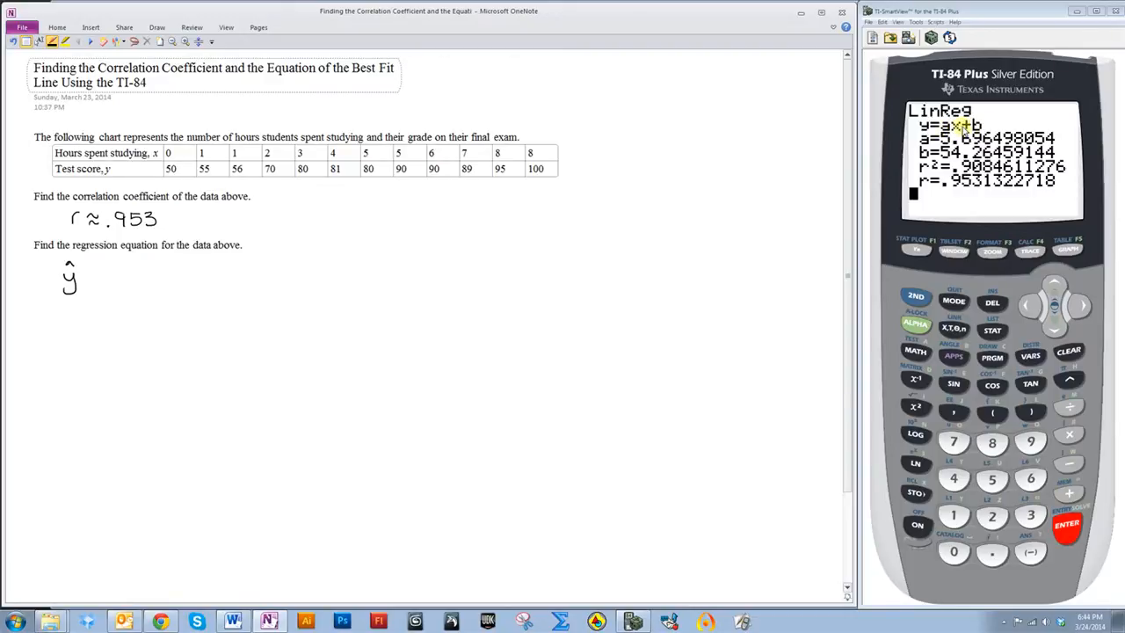
mouse_move(956, 132)
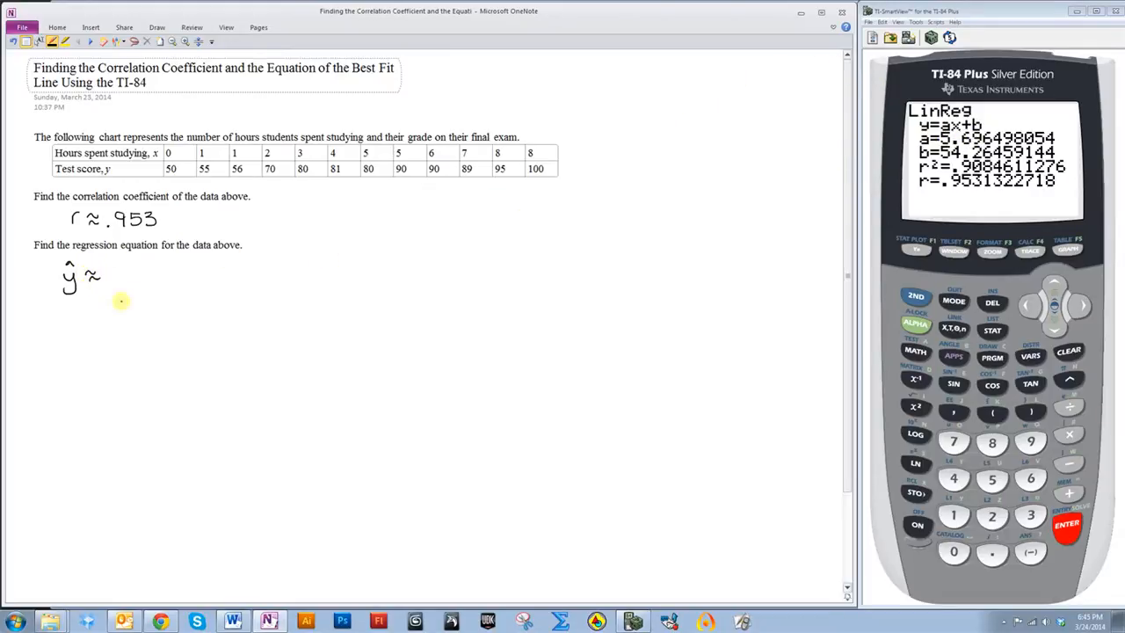
Handwrite ŷ ≈ 5.696x + 54.265 under the regression question
text(5.696)
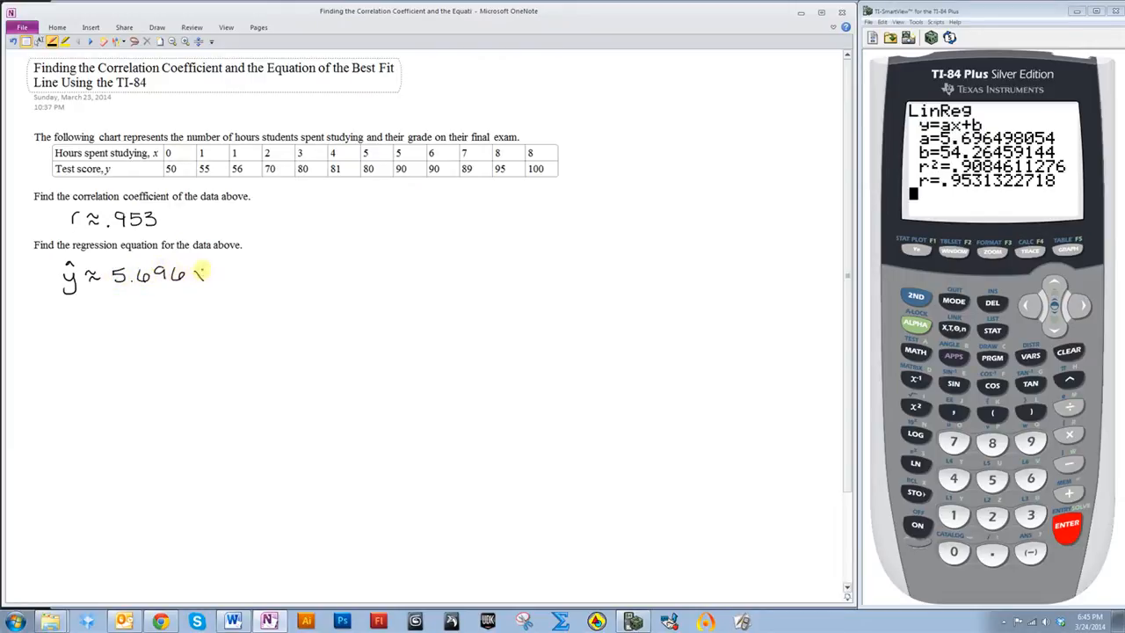
text(x +)
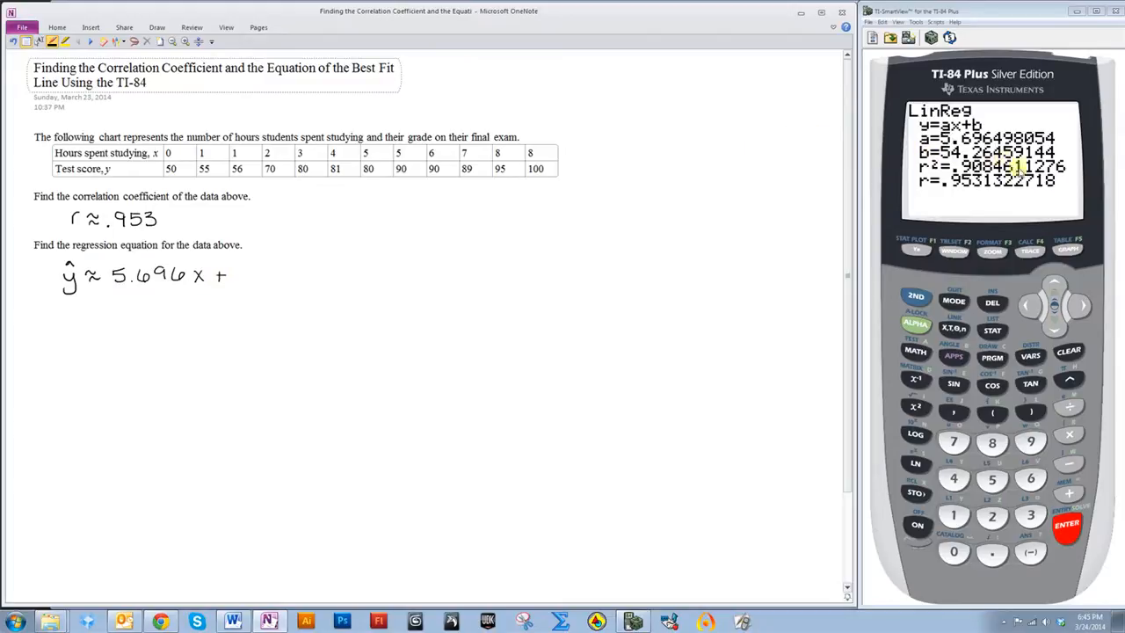
mouse_move(239, 269)
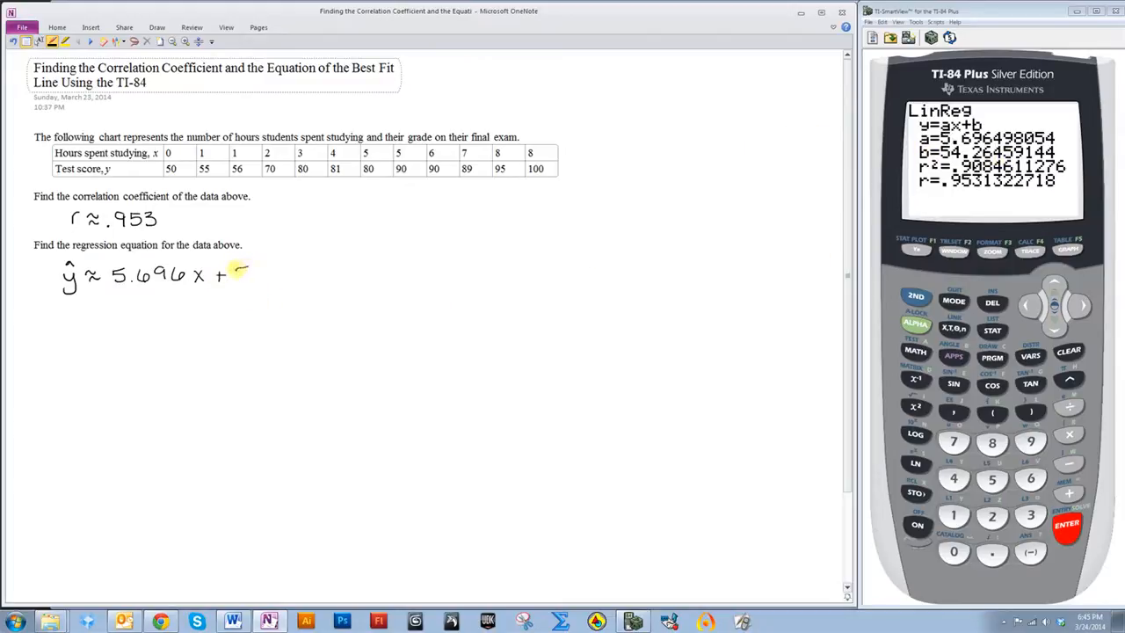
text(54.2)
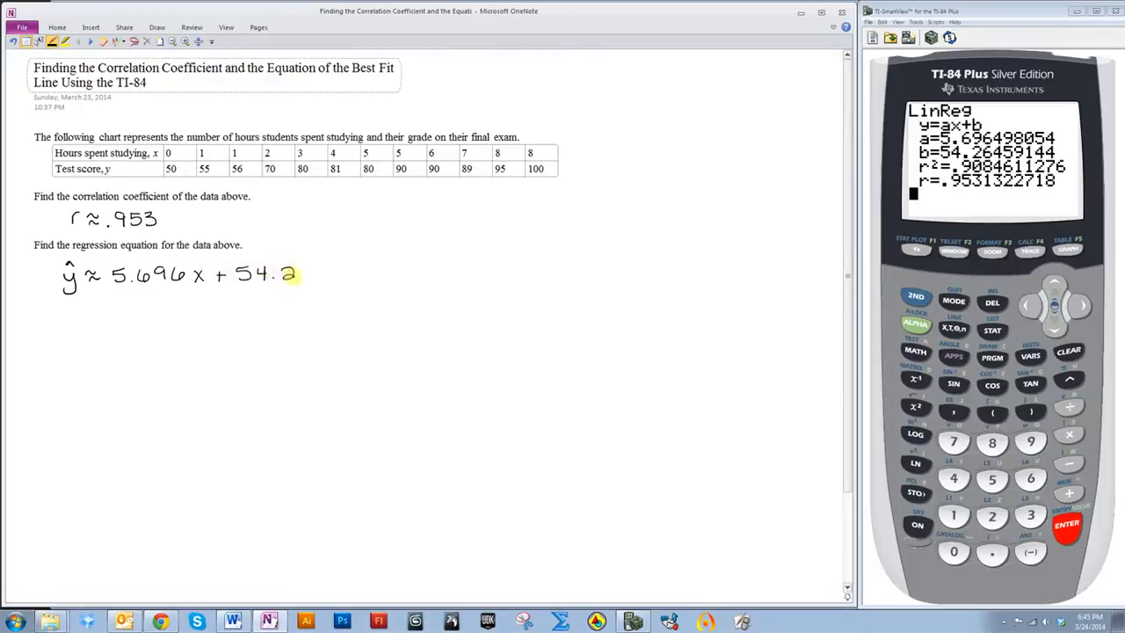
text(65)
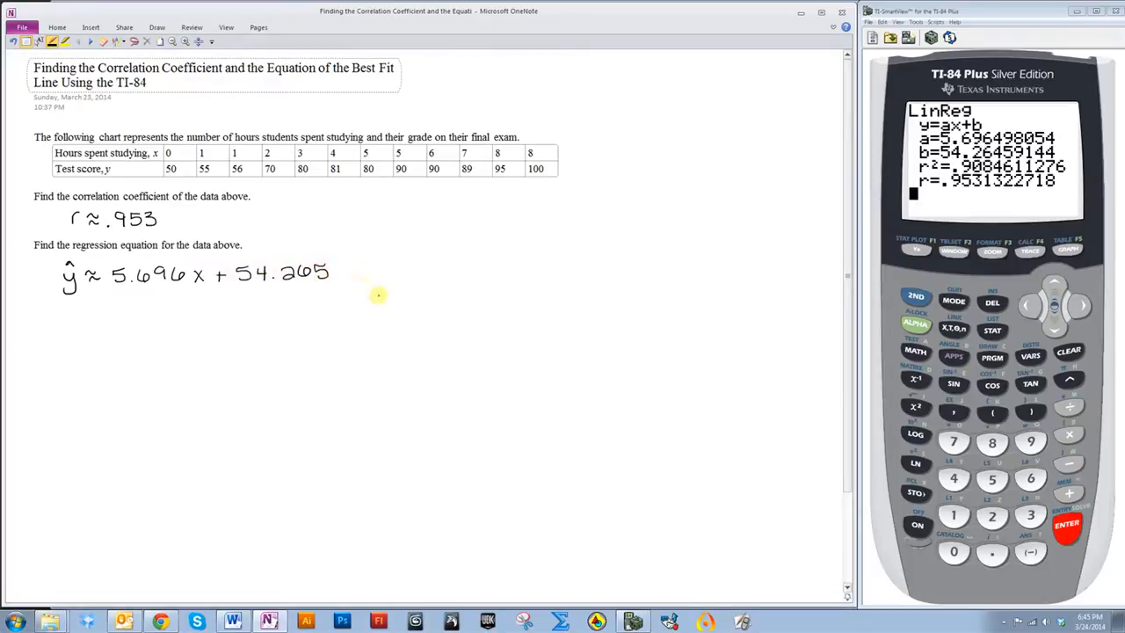